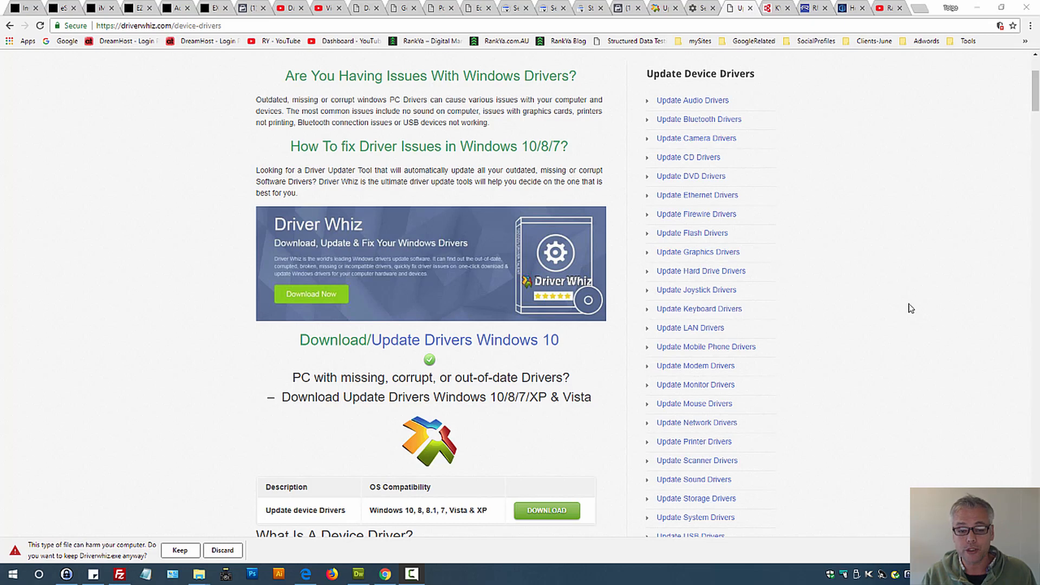
mouse_move(905, 311)
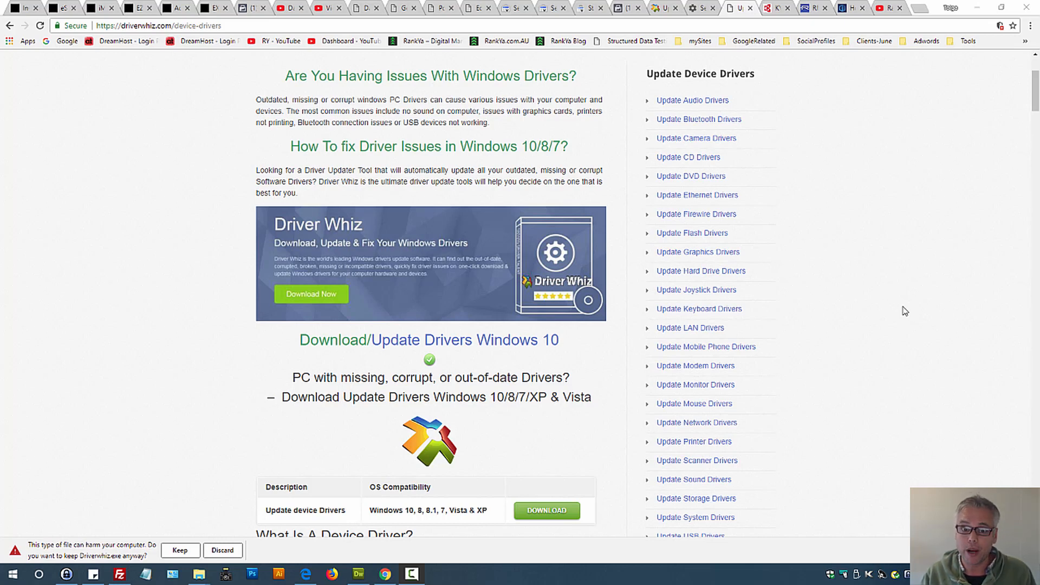
mouse_move(898, 306)
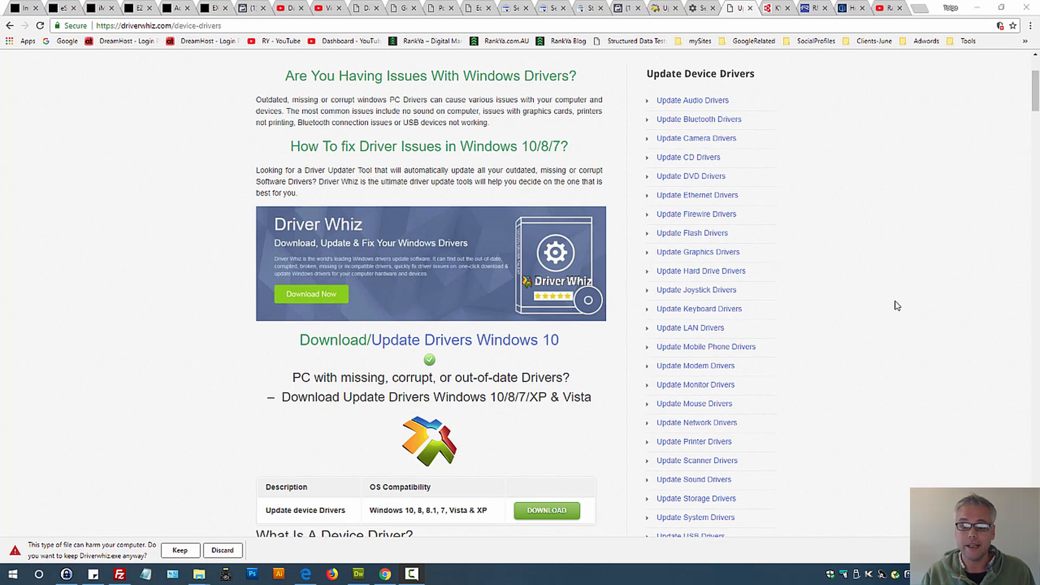
mouse_move(916, 255)
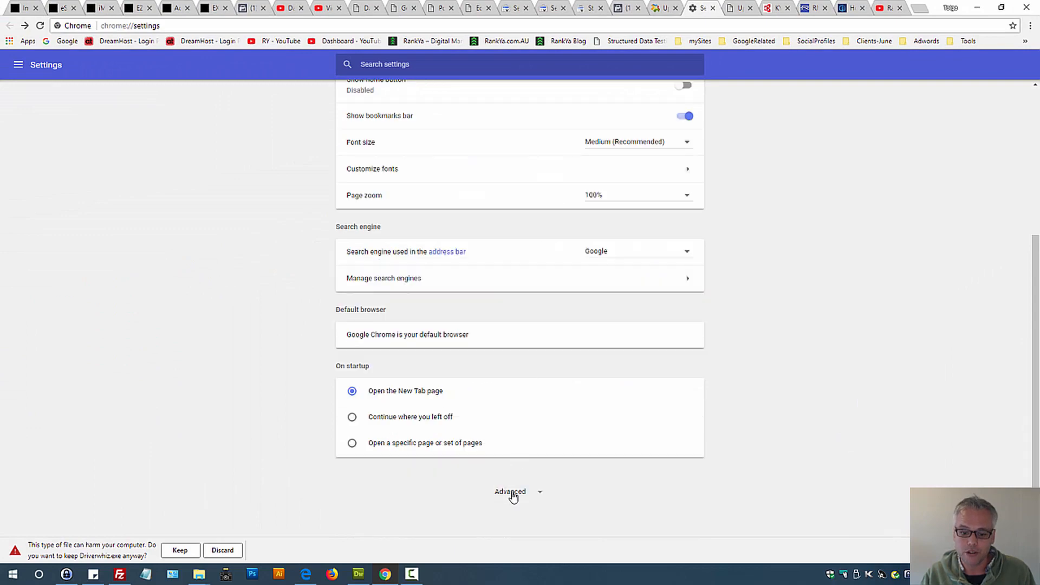
Step: Expand the Advanced section at the bottom of Chrome Settings
left_click(510, 492)
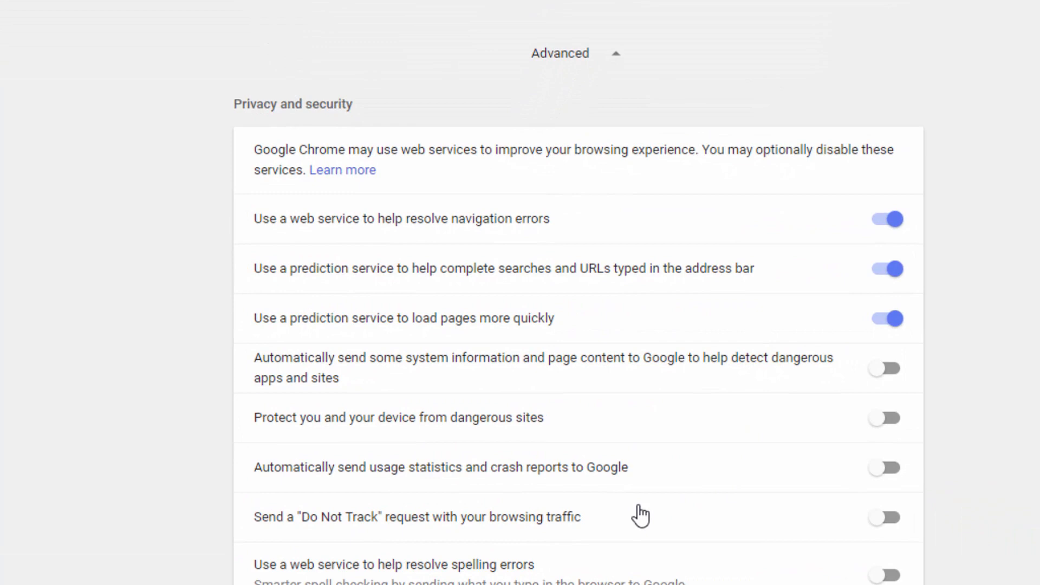
mouse_move(346, 429)
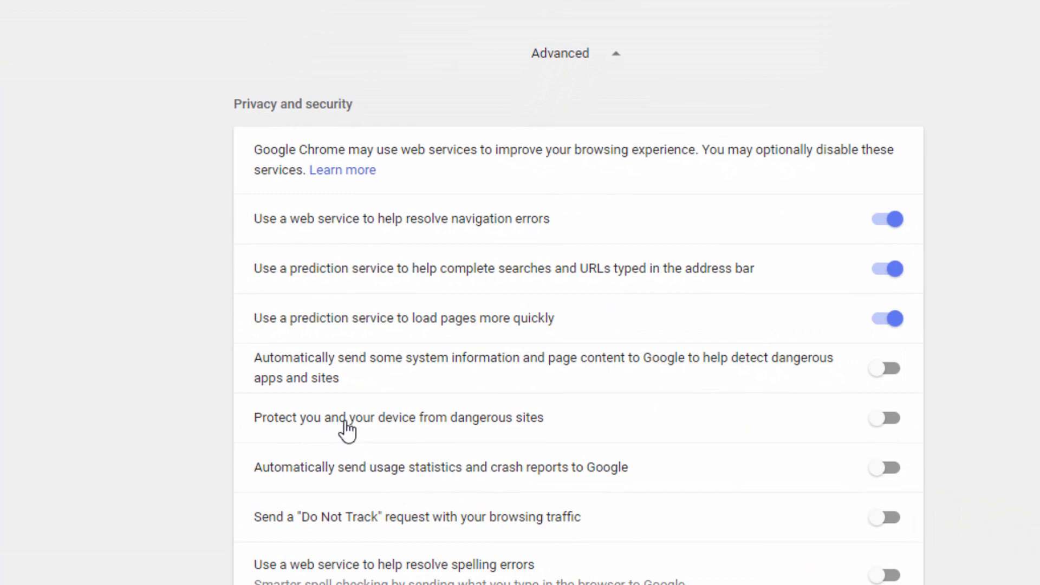
mouse_move(522, 437)
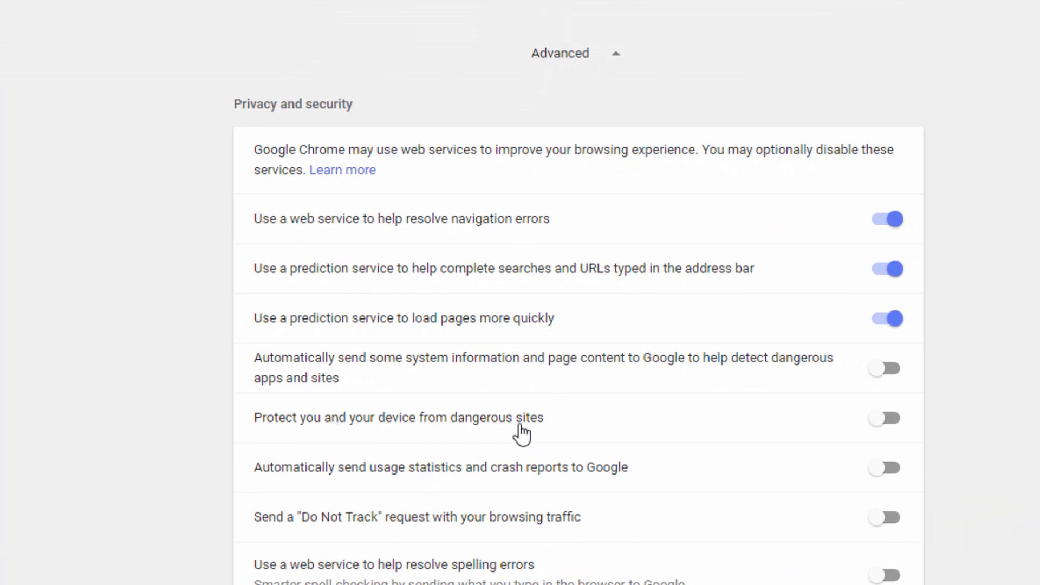
Step: Switch on 'Protect you and your device from dangerous sites' under Privacy and security
left_click(886, 418)
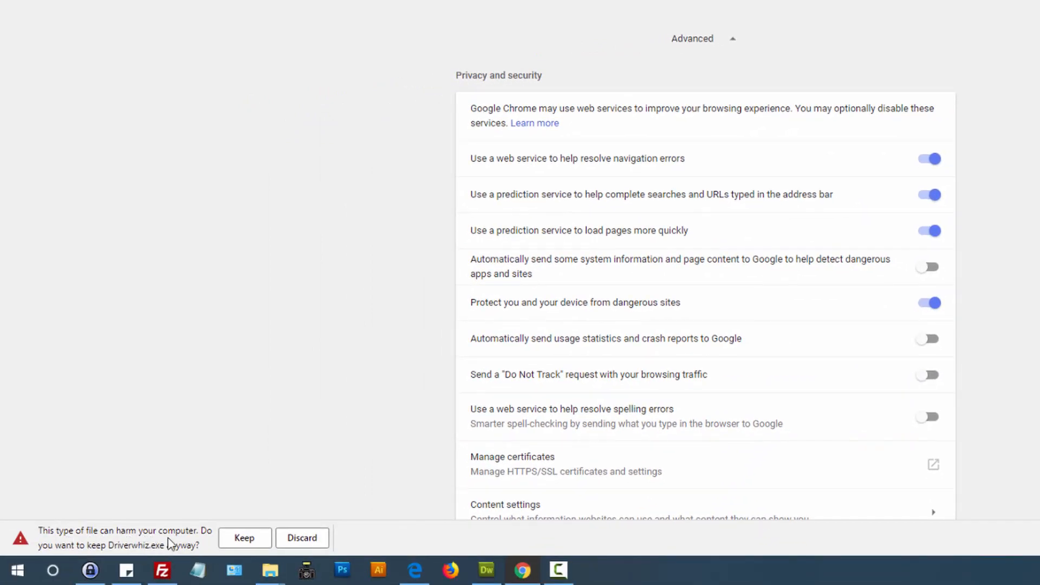
mouse_move(826, 372)
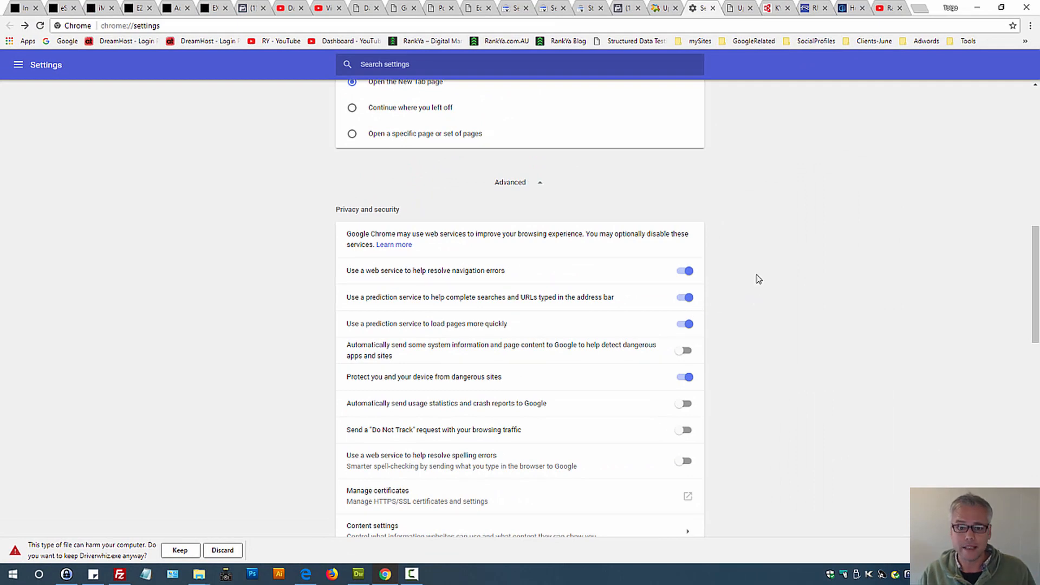
mouse_move(788, 240)
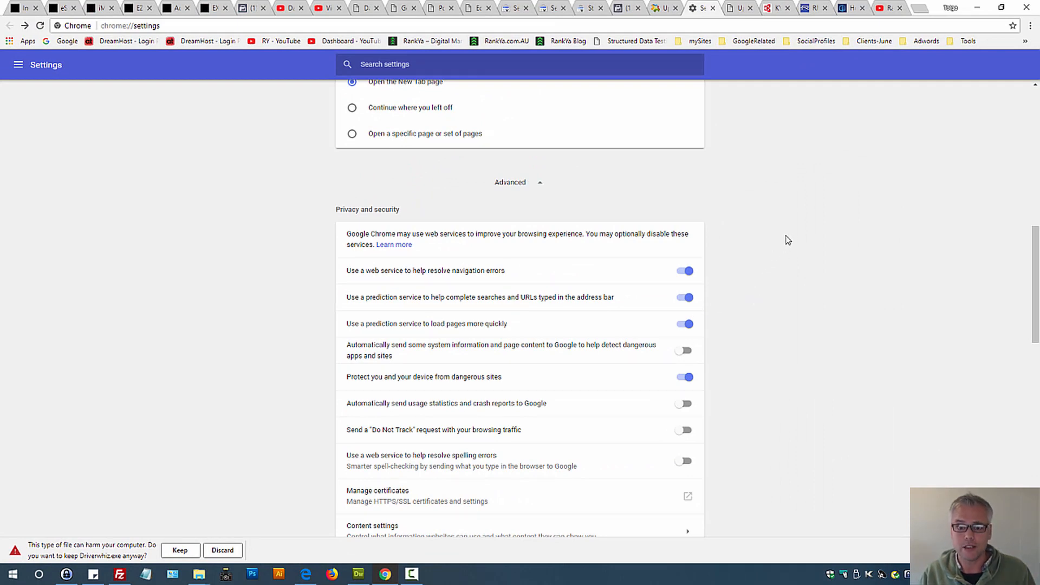
mouse_move(809, 55)
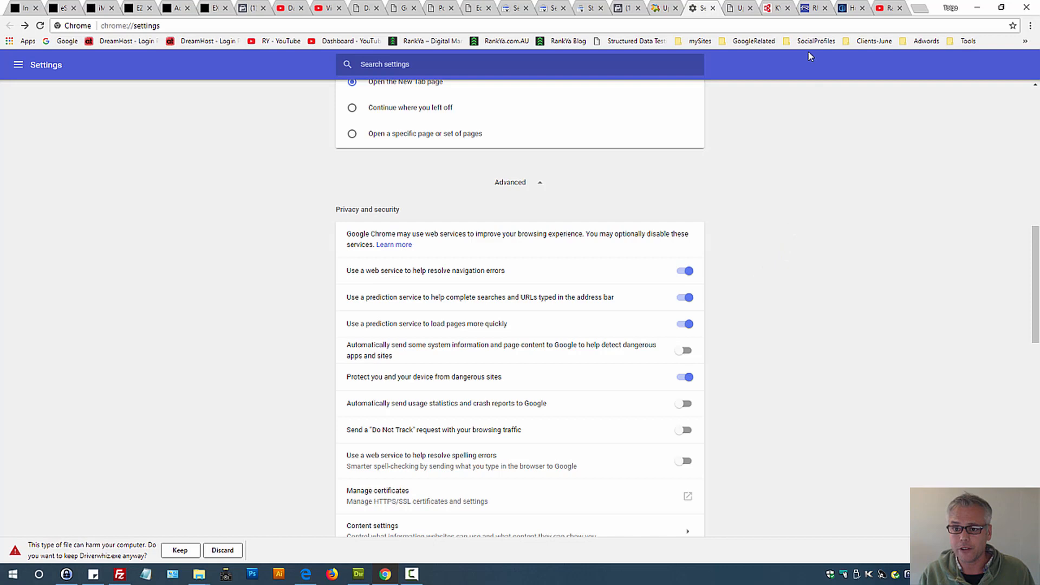
mouse_move(809, 9)
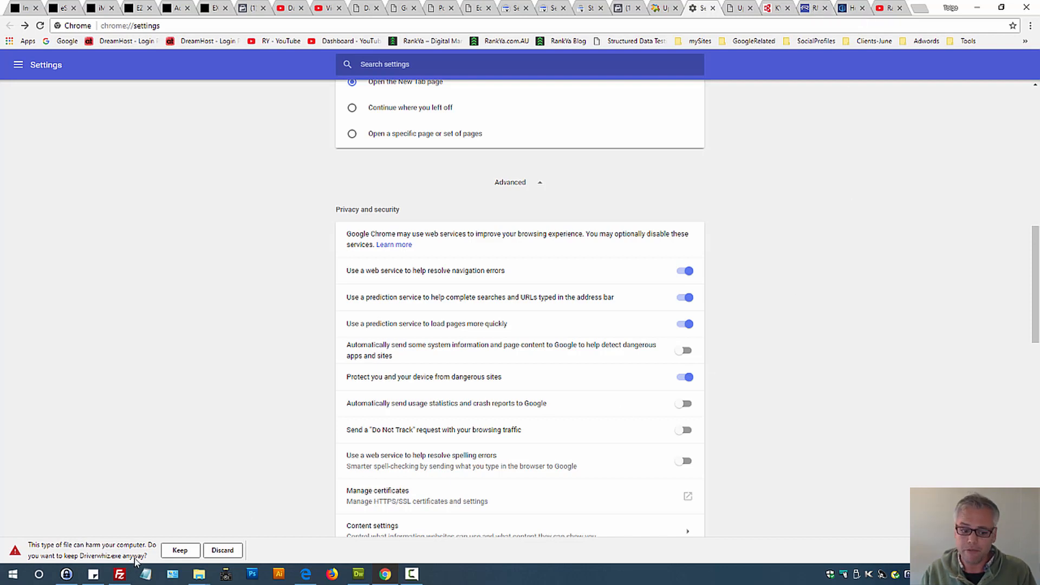
mouse_move(571, 314)
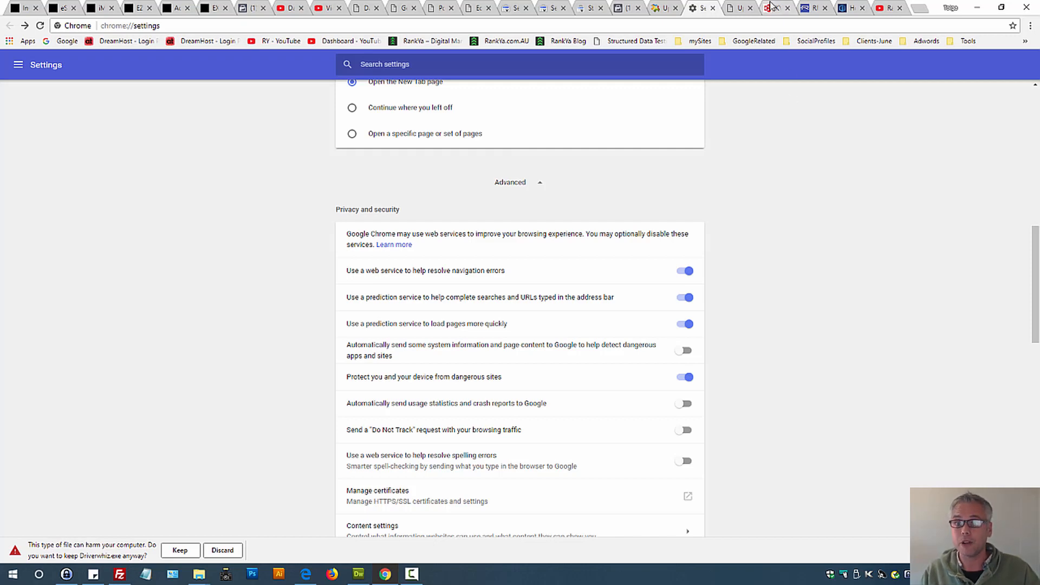
mouse_move(776, 9)
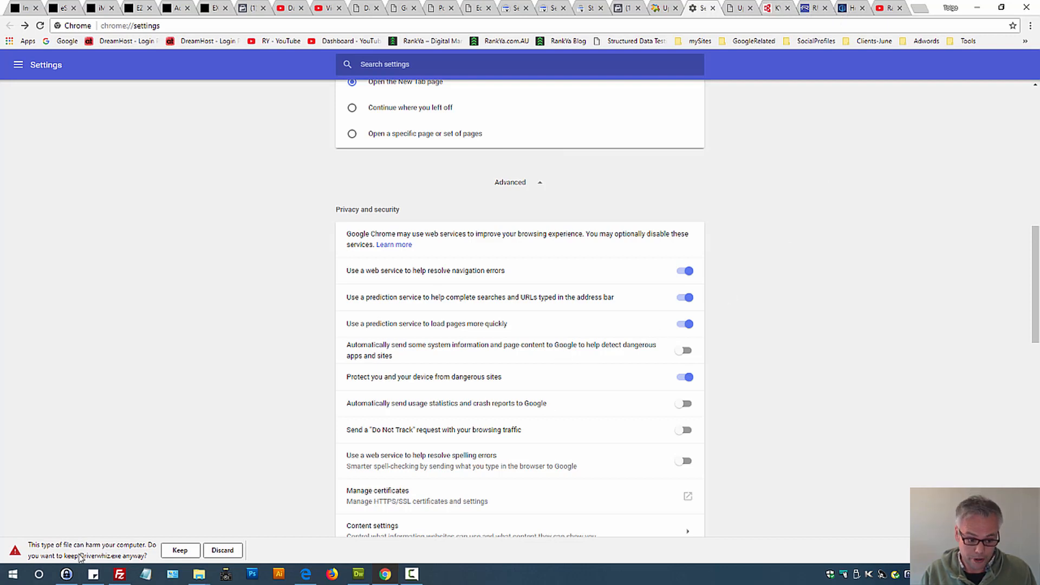
mouse_move(536, 285)
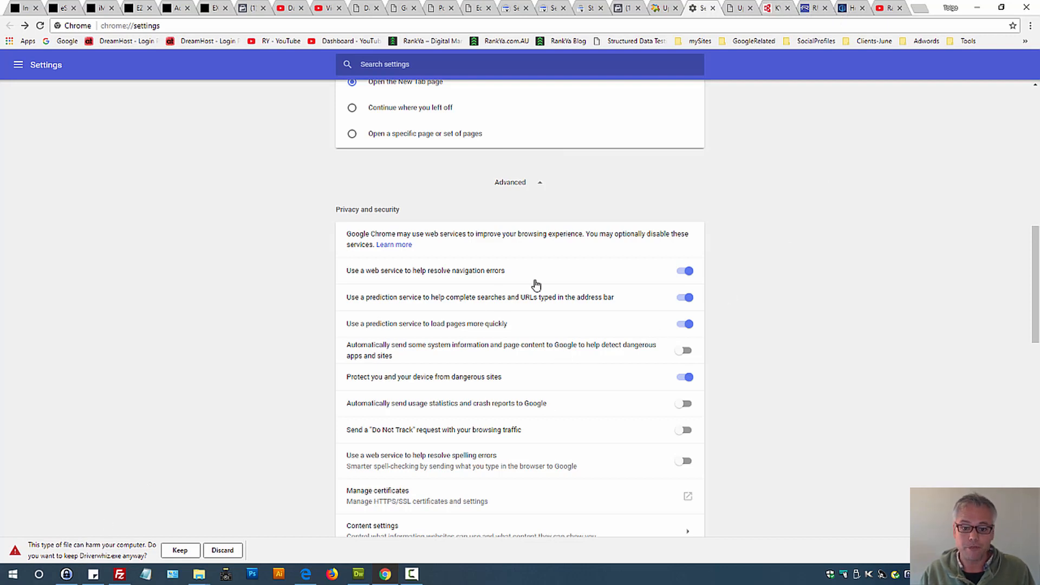
mouse_move(622, 256)
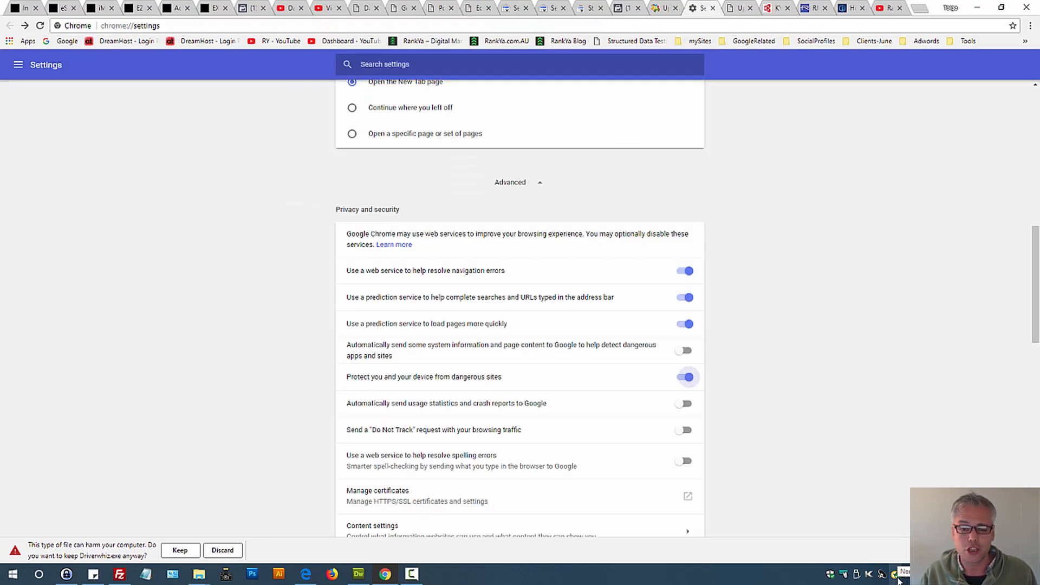
mouse_move(780, 421)
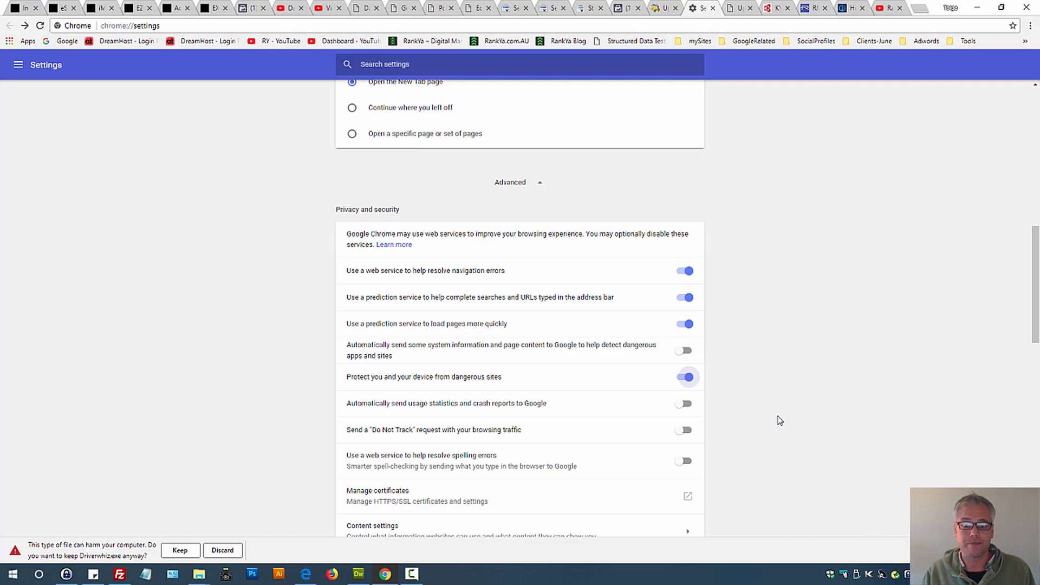
mouse_move(379, 494)
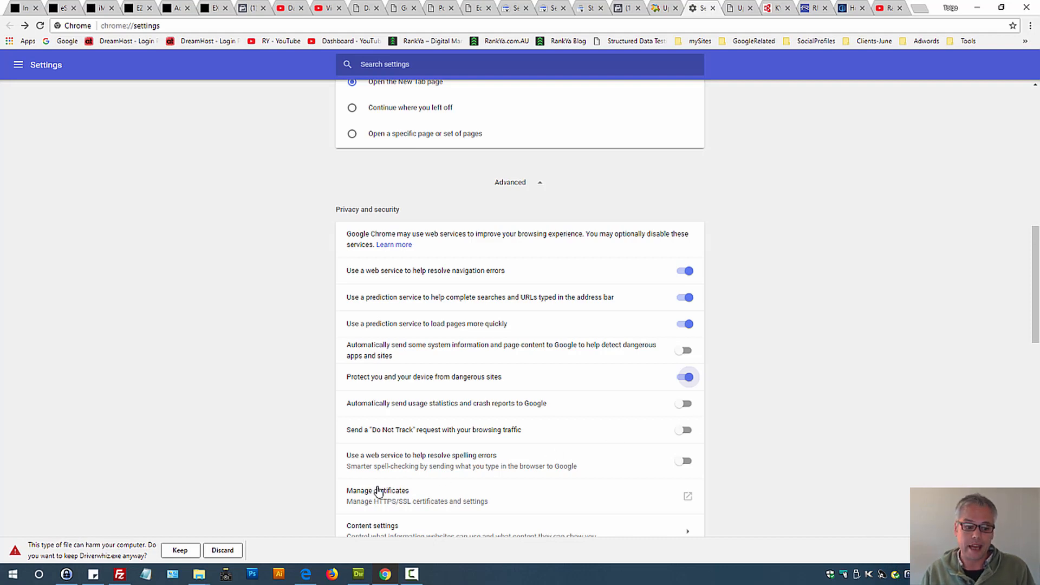
mouse_move(514, 208)
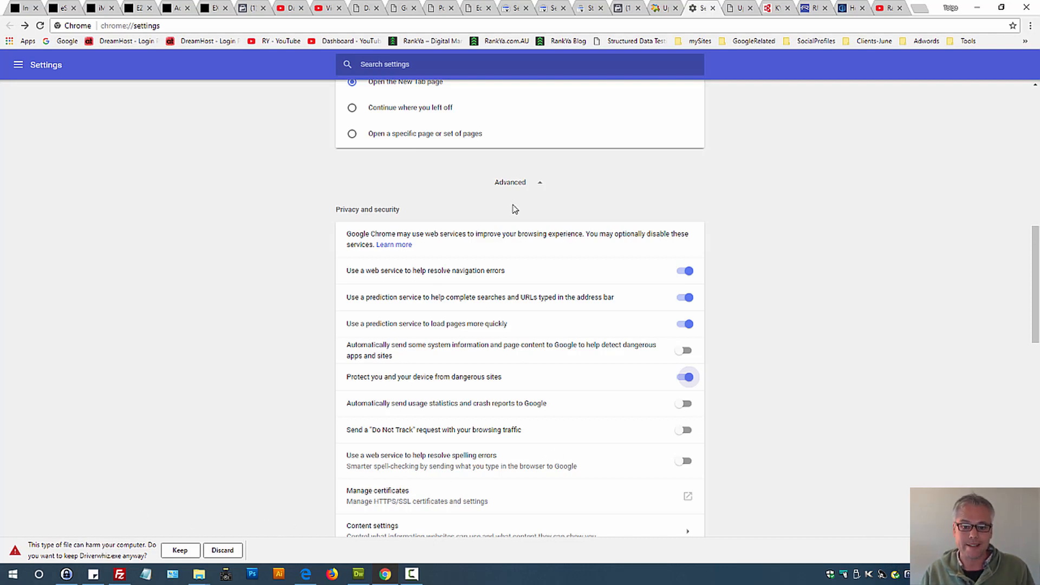
left_click(135, 25)
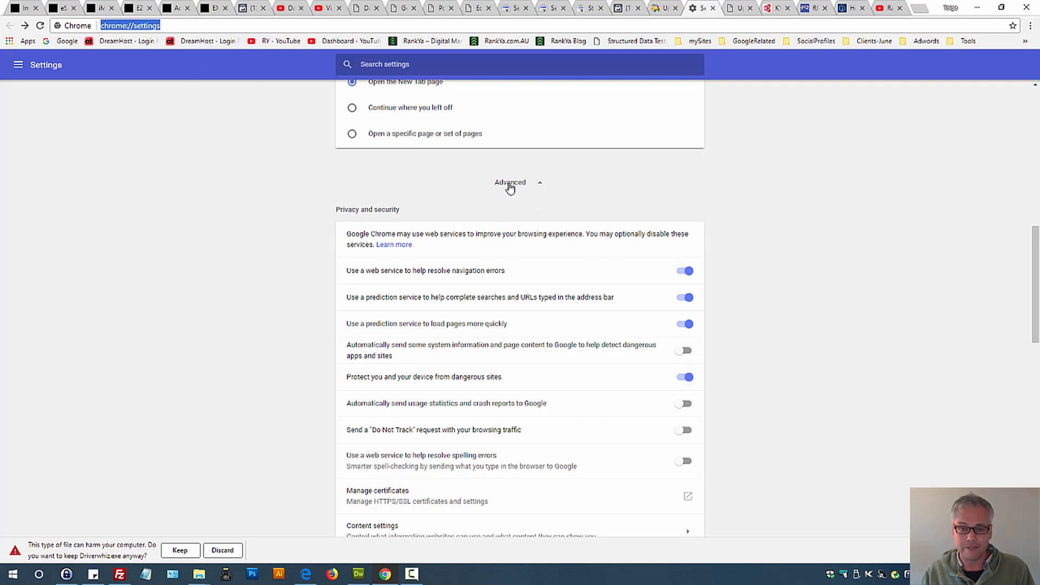
mouse_move(380, 209)
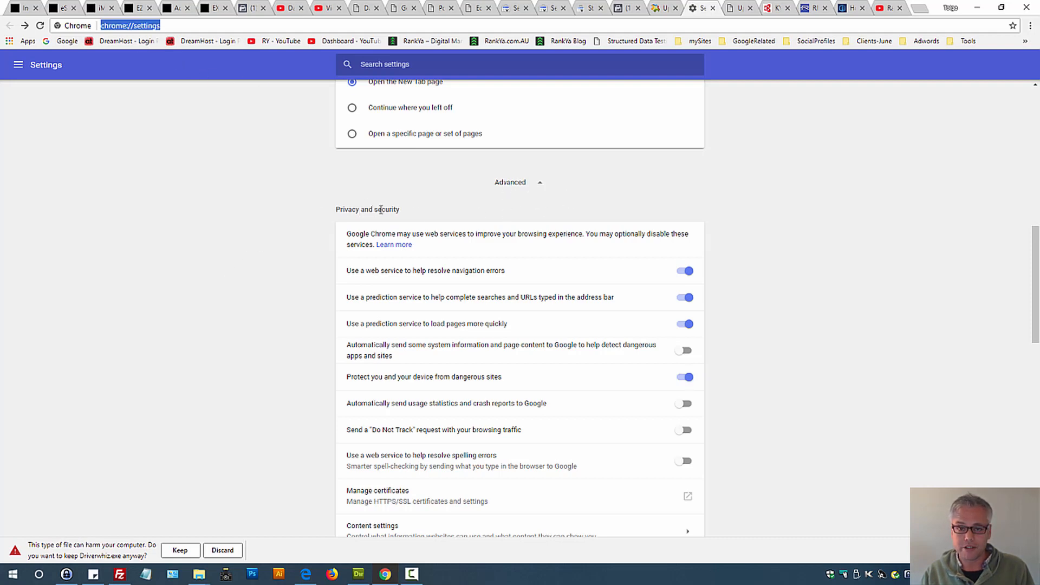
mouse_move(386, 382)
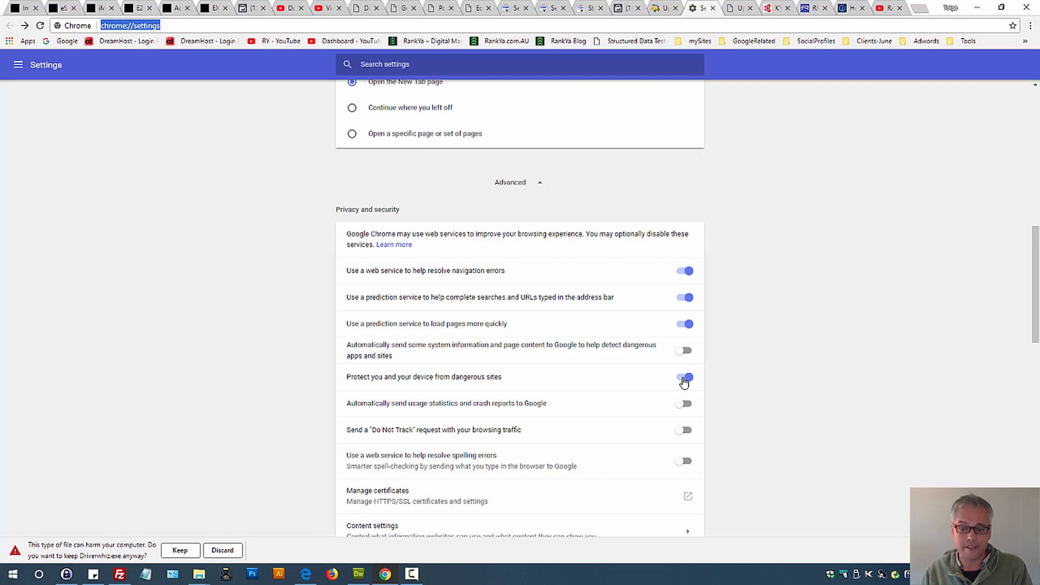
left_click(685, 377)
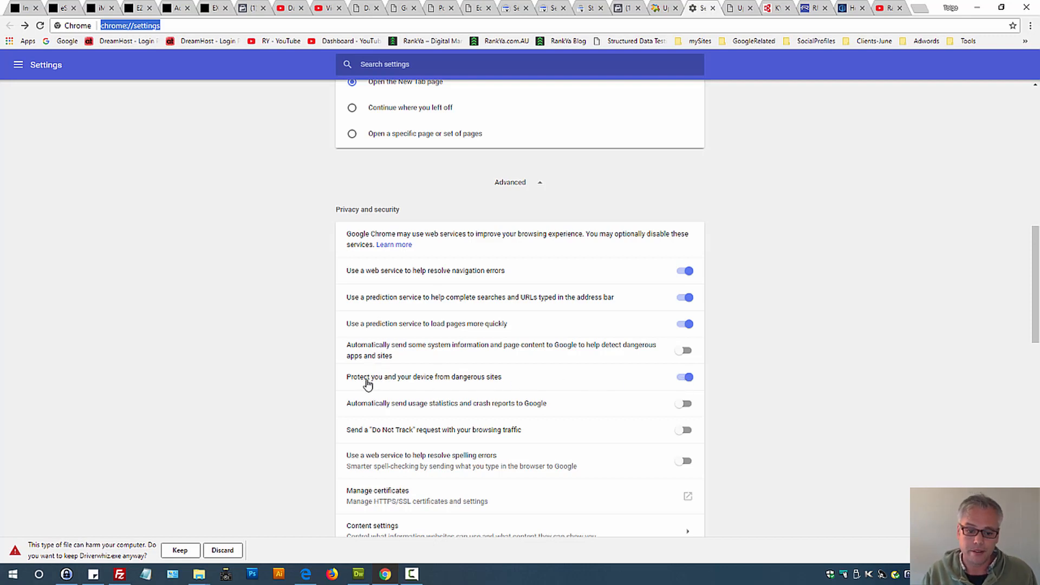
mouse_move(441, 387)
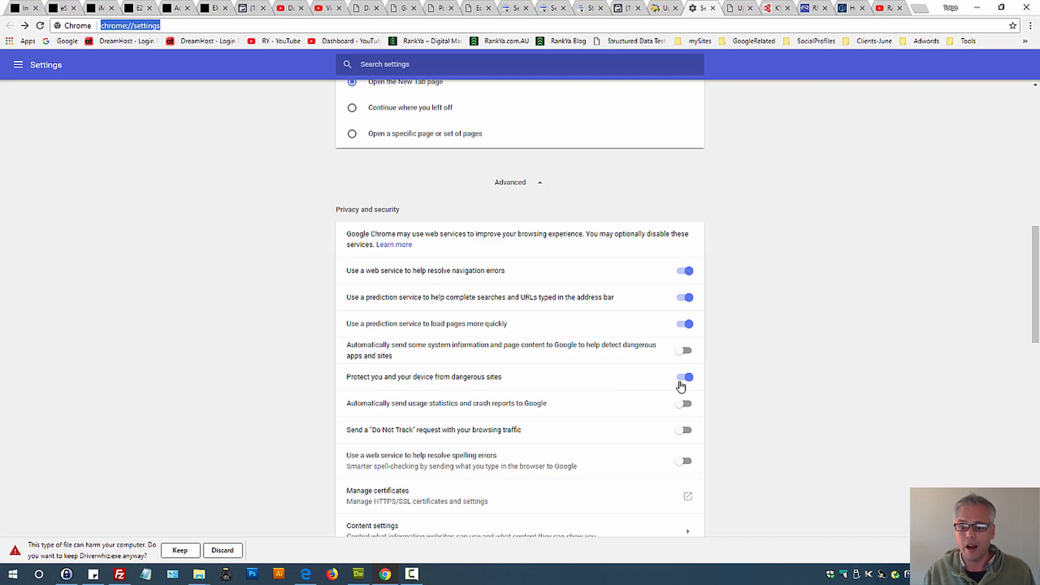
scroll("down", 3)
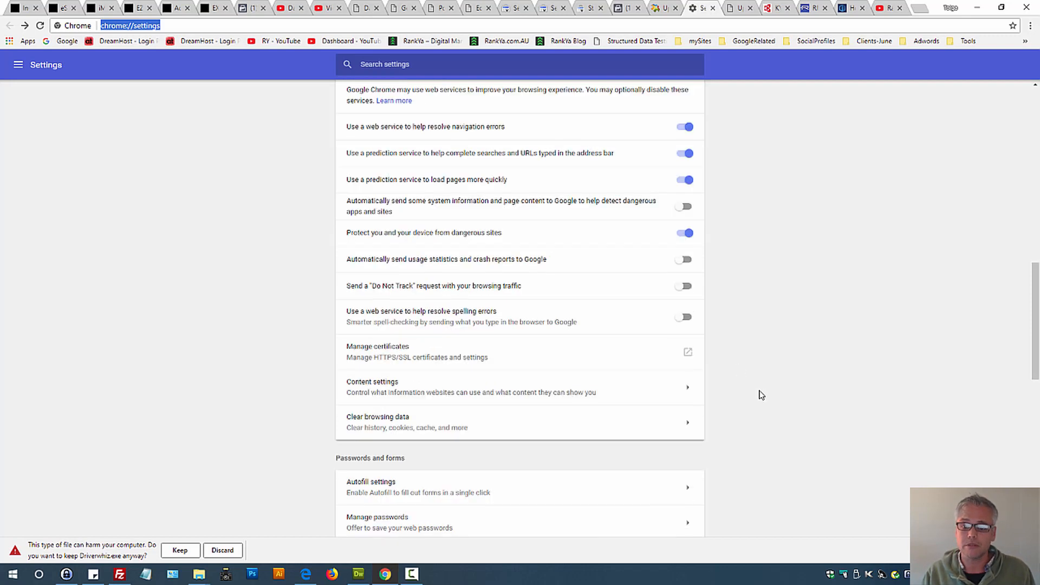
scroll("down", 3)
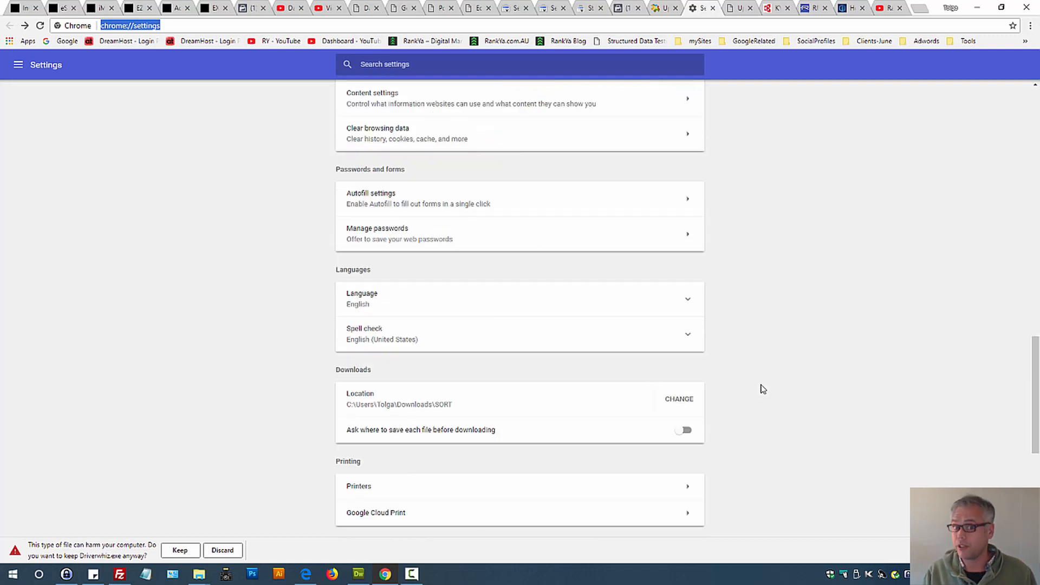
mouse_move(810, 402)
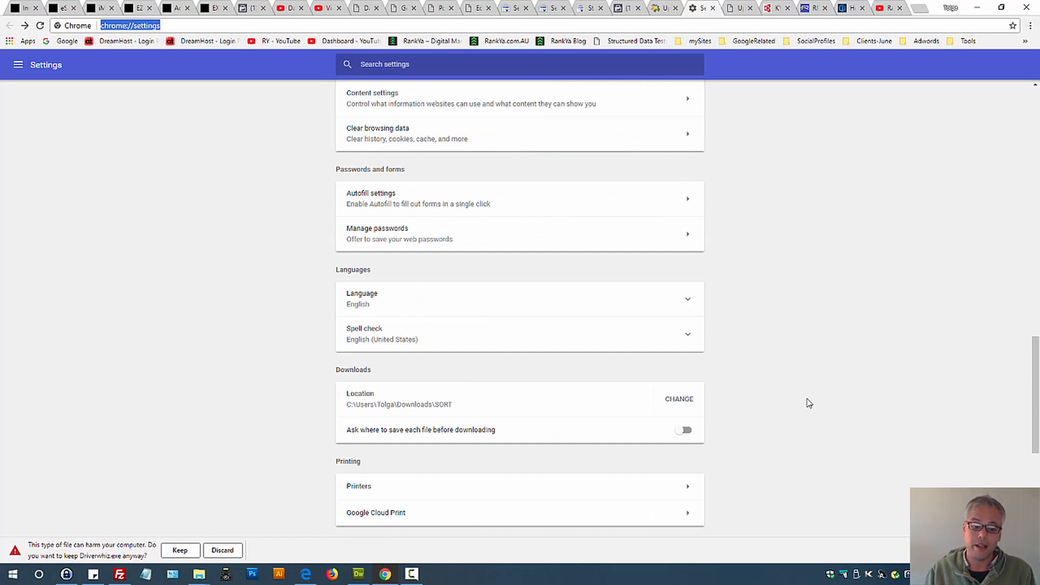
mouse_move(845, 251)
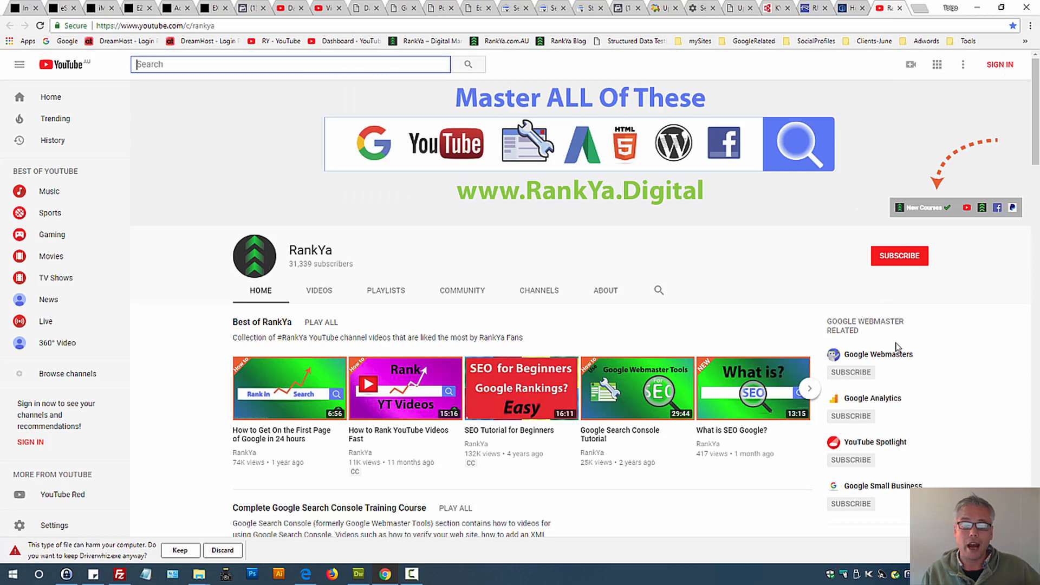
mouse_move(944, 379)
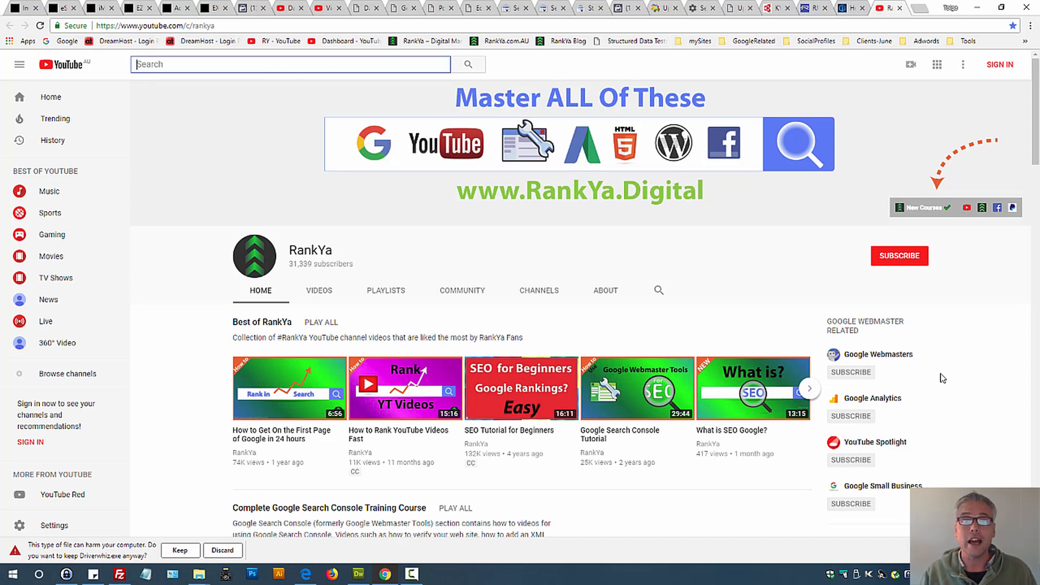
mouse_move(939, 380)
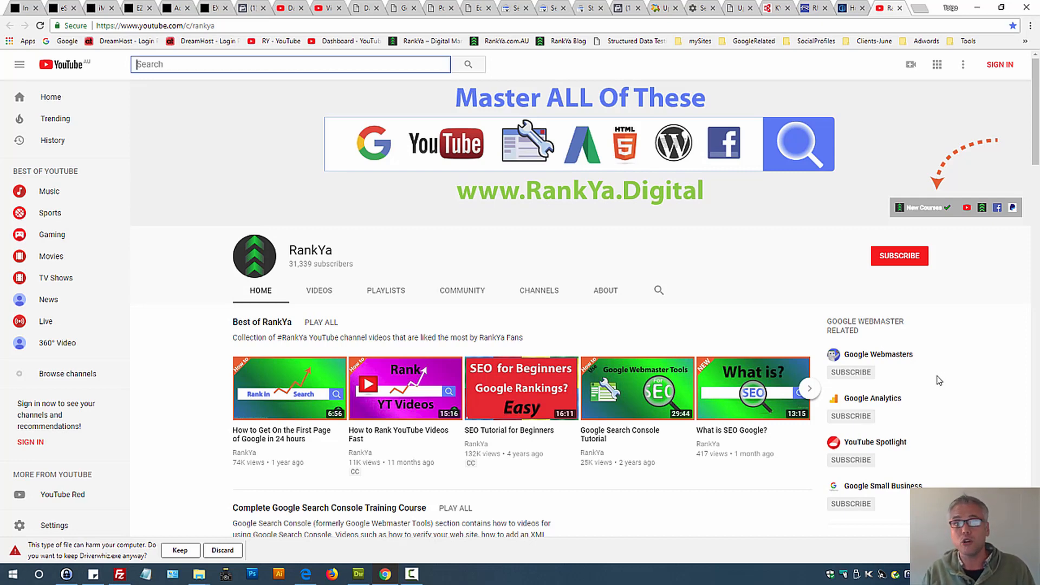